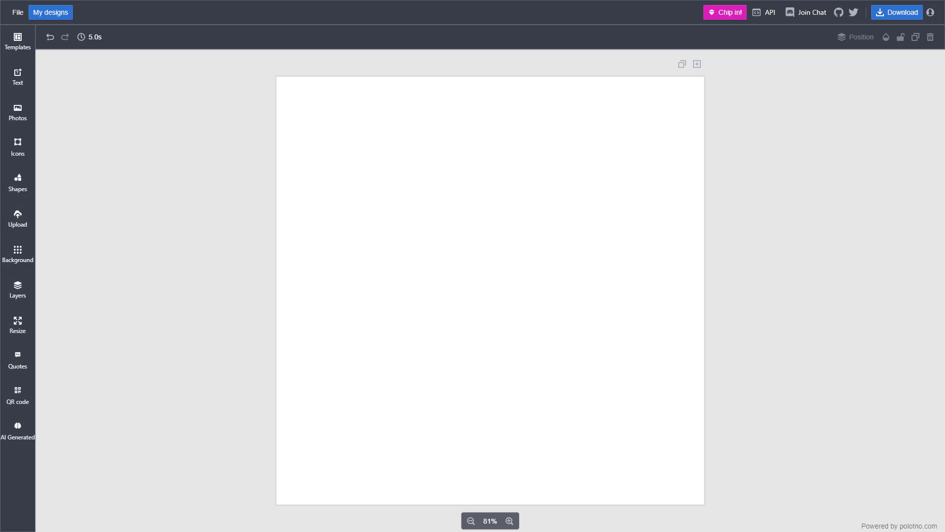
mouse_move(487, 296)
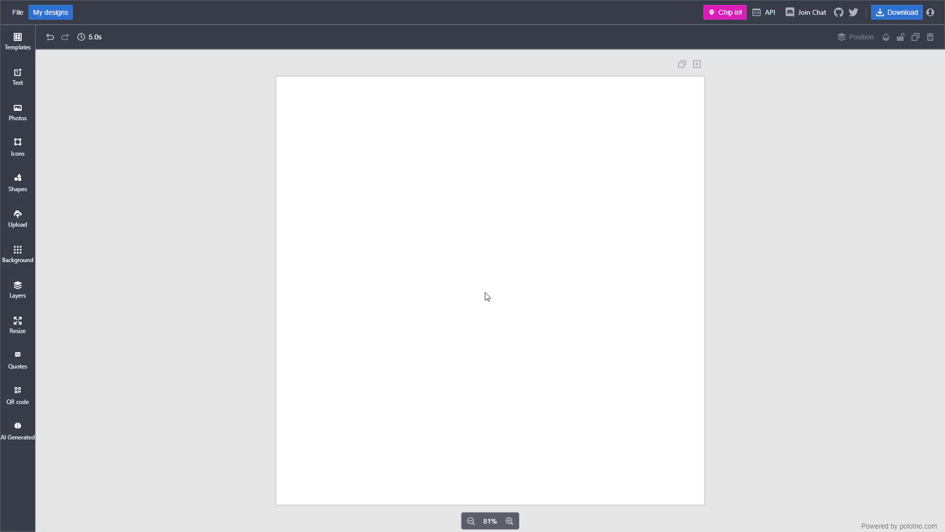
mouse_move(499, 290)
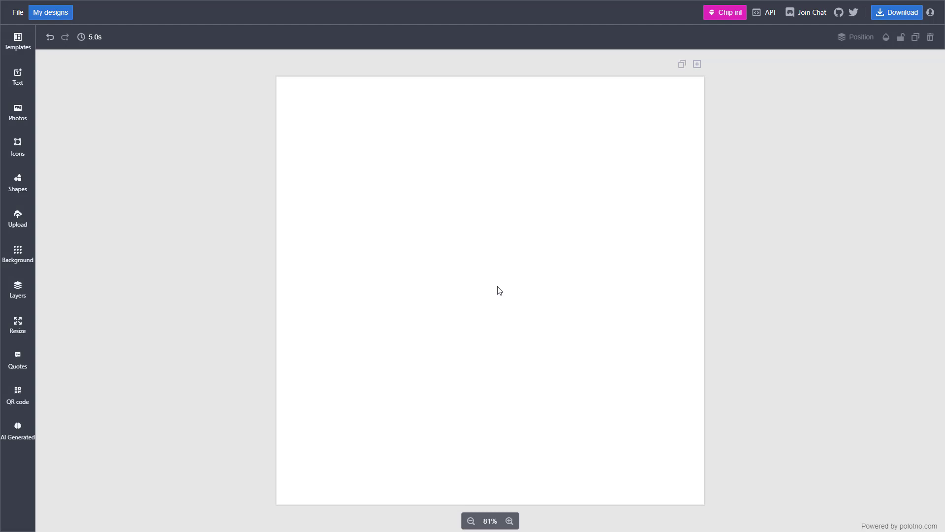
mouse_move(18, 182)
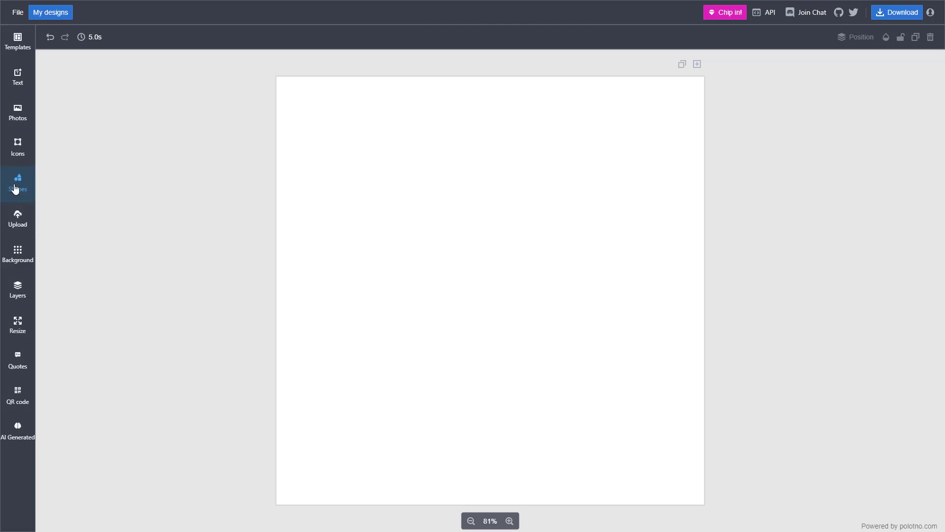
Add a solid circle from Shapes and fill it with a black-to-bright-blue linear gradient
left_click(18, 184)
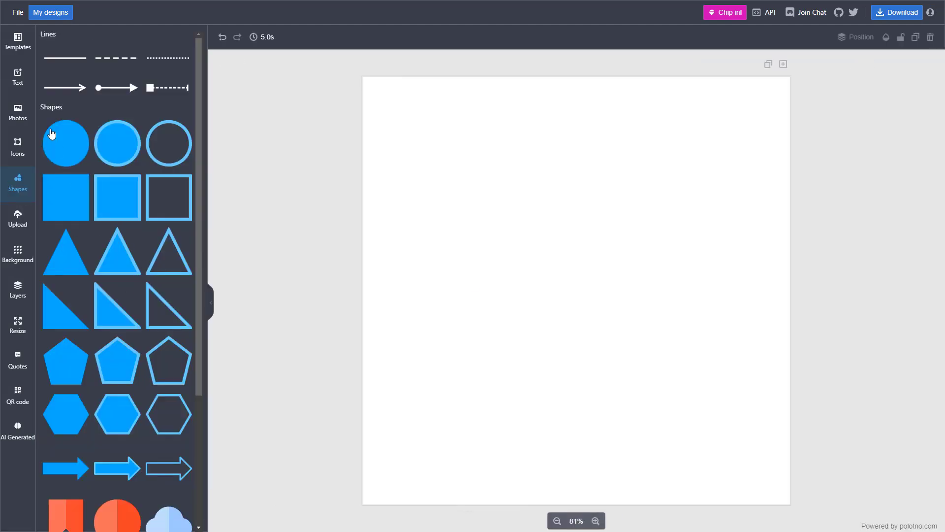
mouse_move(129, 398)
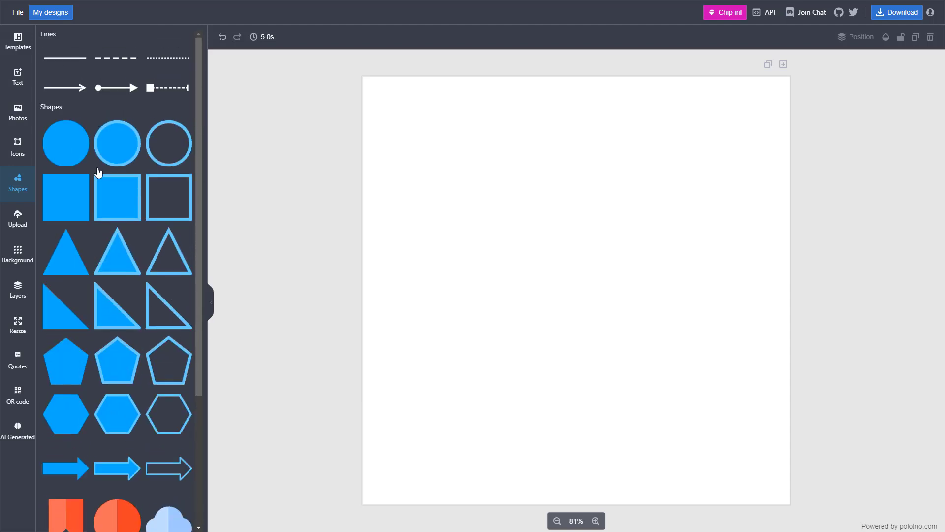
left_click(65, 144)
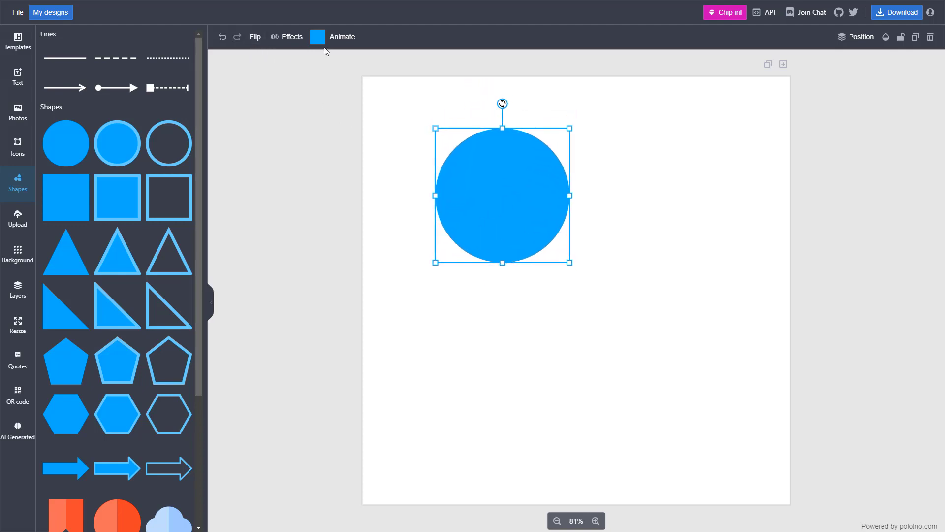
left_click(317, 37)
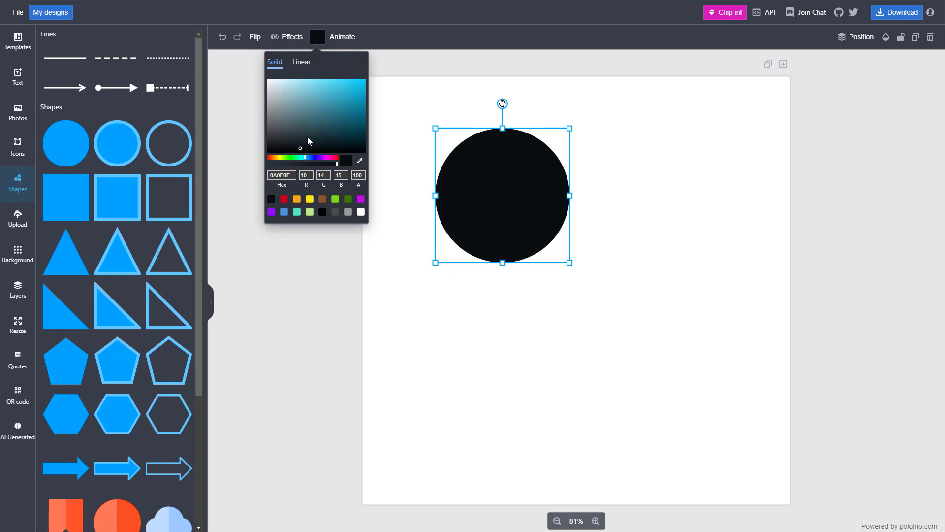
left_click(300, 61)
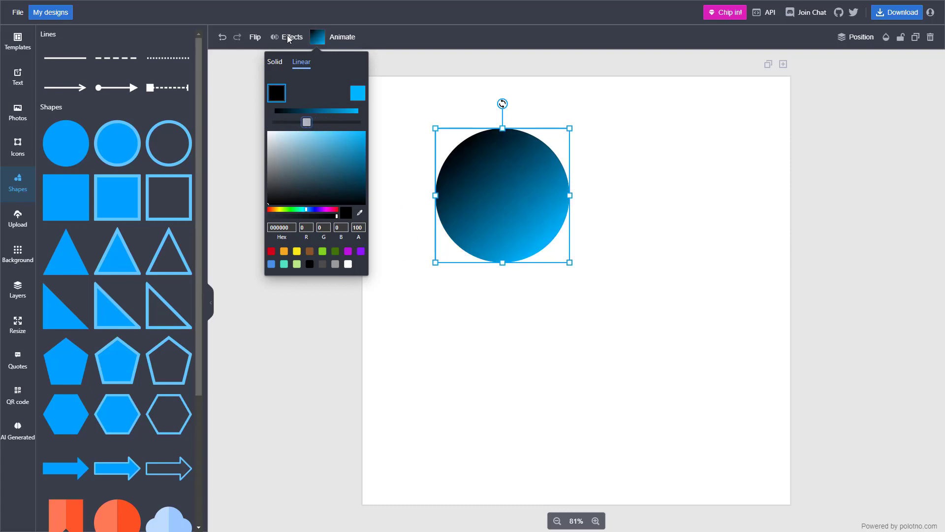
Turn on the Sepia effect and a black border for the gradient circle
left_click(292, 37)
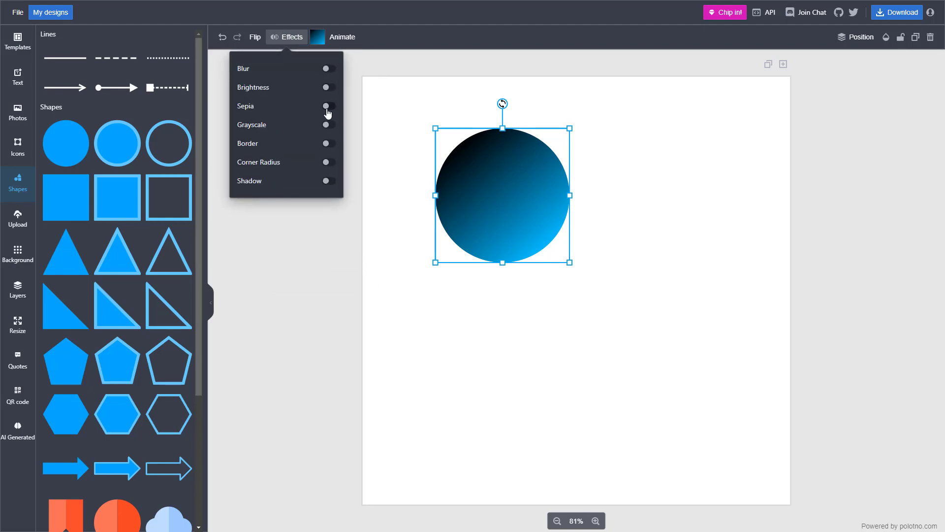
left_click(328, 105)
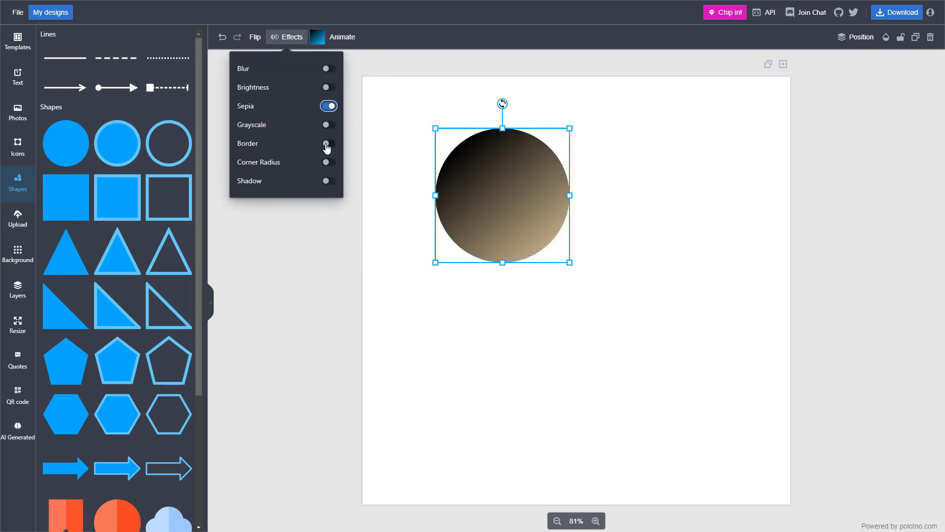
left_click(328, 143)
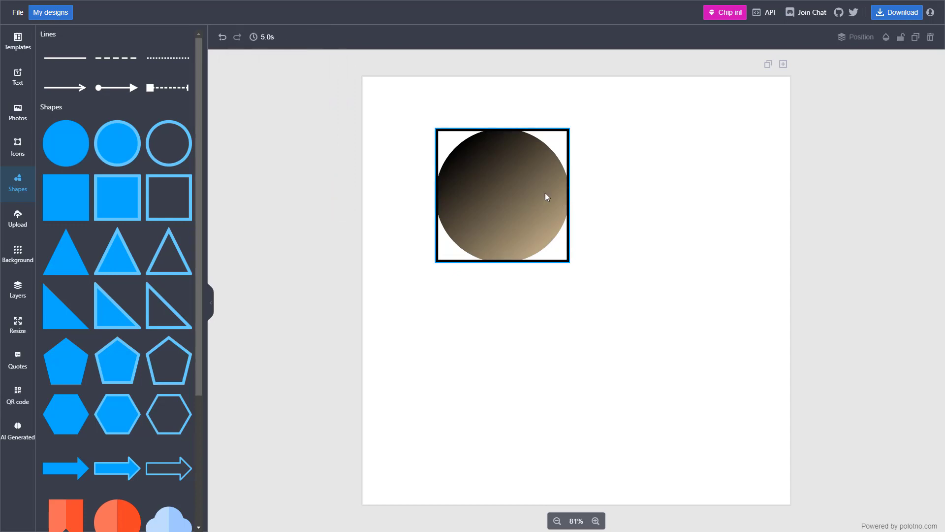
left_click(254, 37)
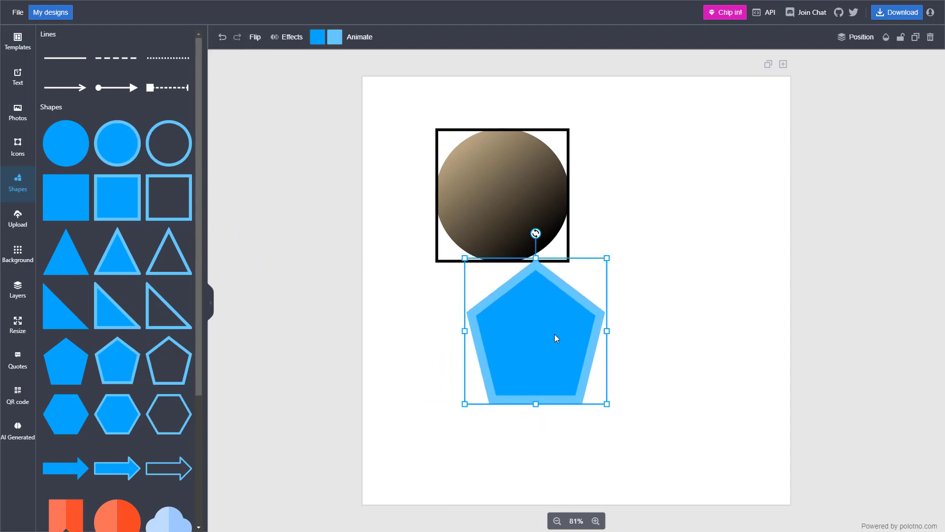
Give the pentagon's border a teal-to-cyan linear gradient
left_click(317, 36)
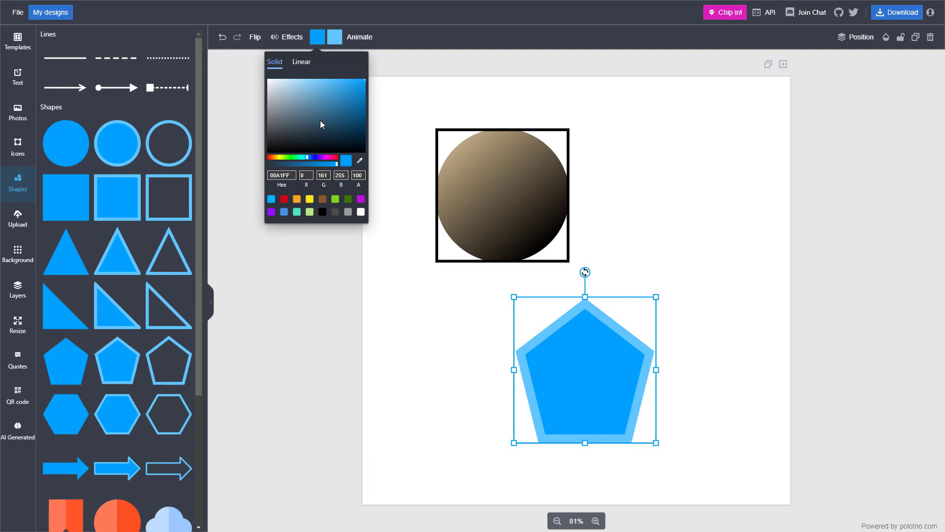
left_click(314, 101)
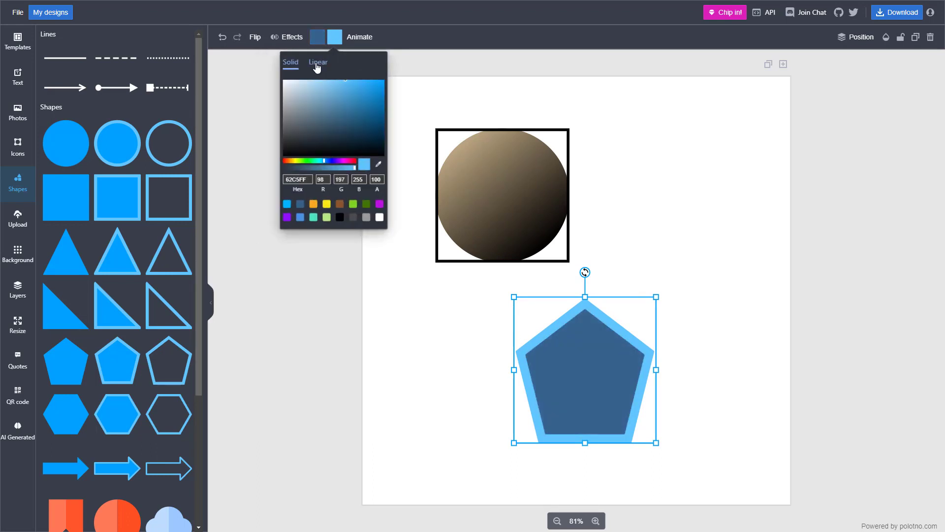
left_click(318, 62)
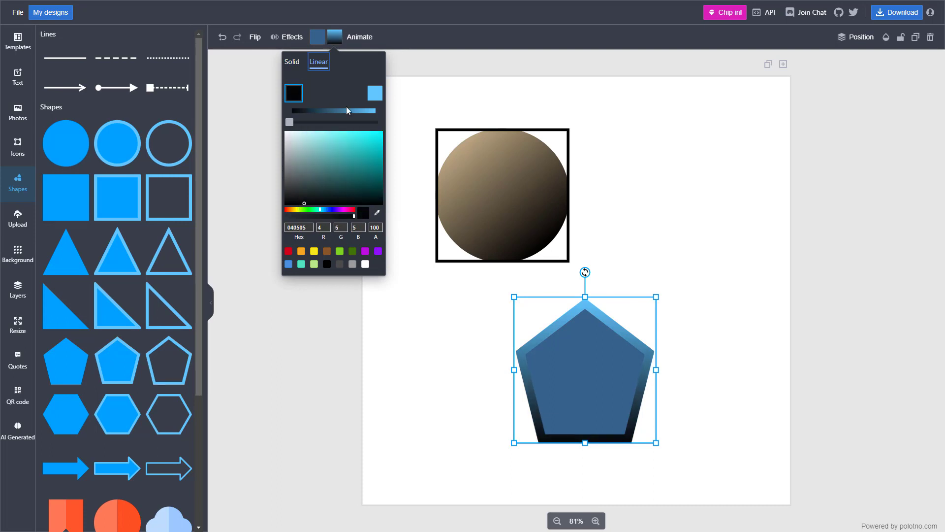
left_click(292, 62)
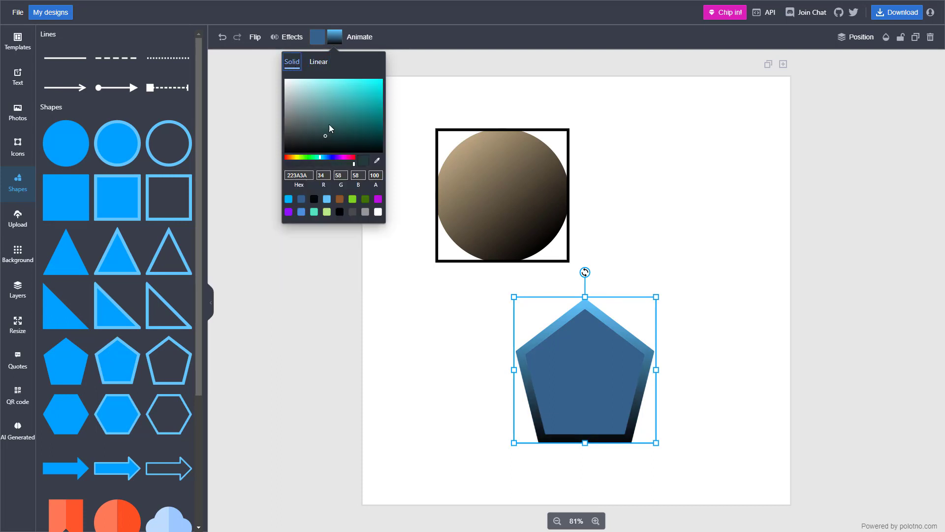
left_click(318, 61)
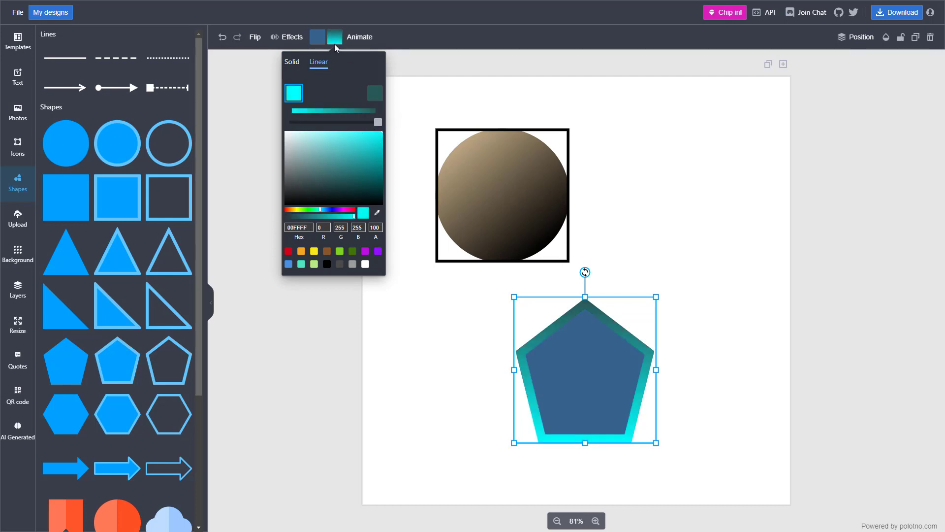
Fill the pentagon with a diagonal white-to-black linear gradient
left_click(275, 62)
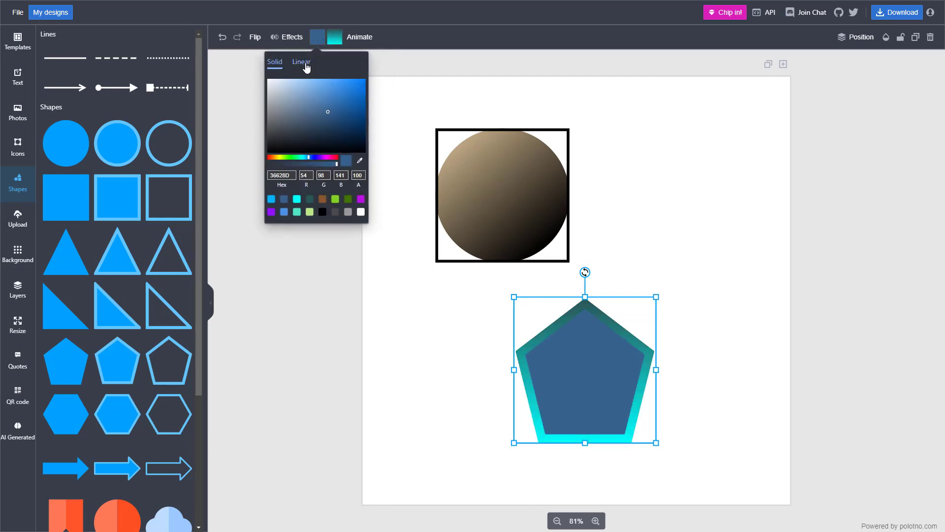
left_click(300, 61)
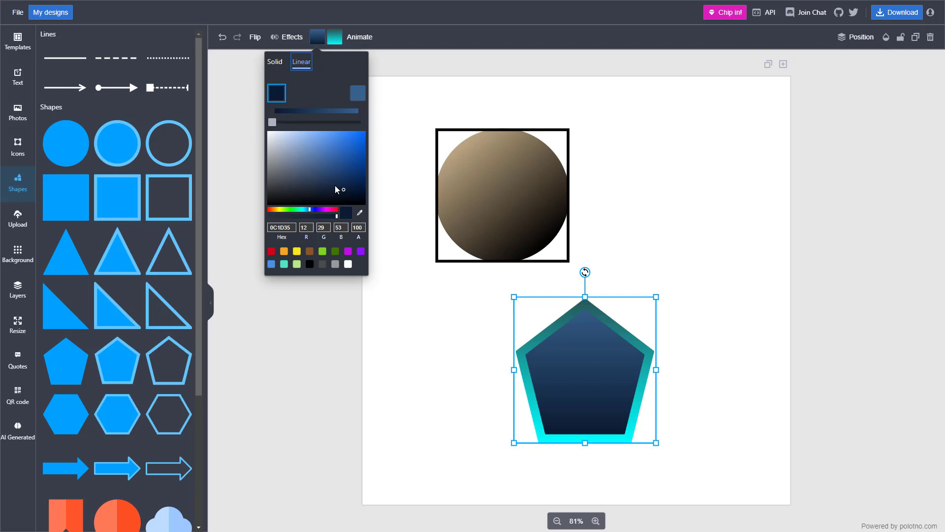
left_click(270, 122)
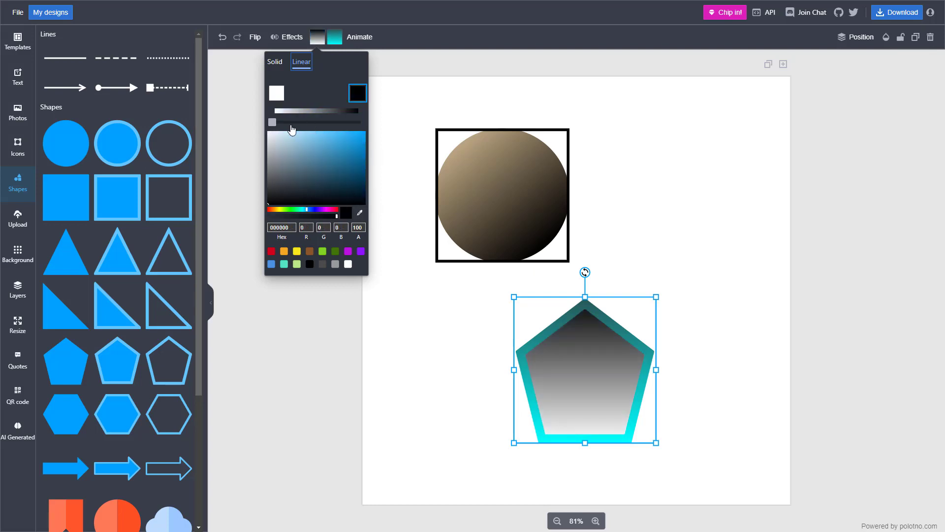
left_click_drag(272, 121, 305, 122)
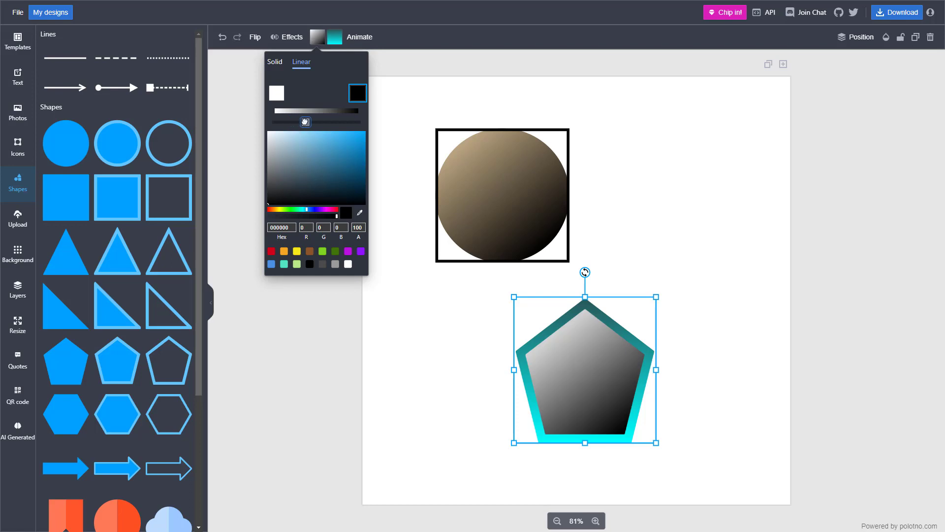
left_click_drag(305, 122, 298, 122)
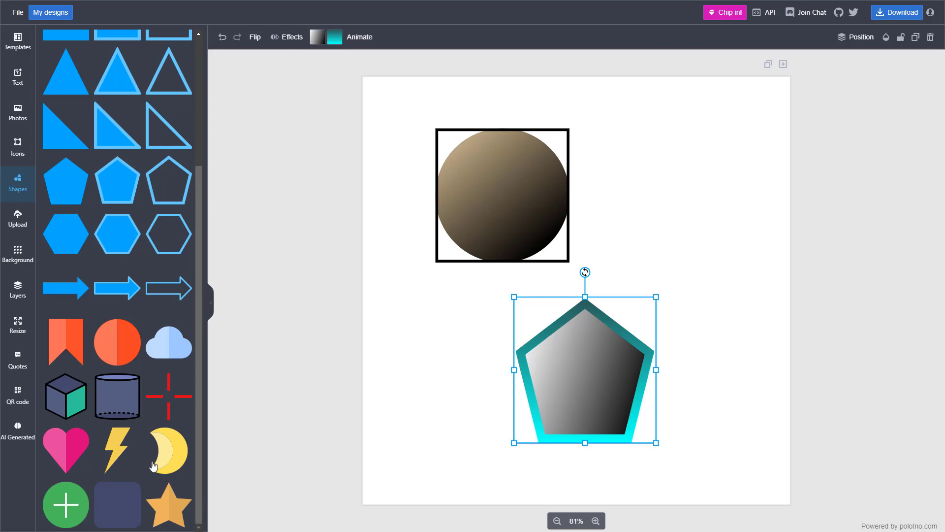
Add a crescent moon beside the pentagon with a brown-to-grey linear gradient fill
left_click(168, 448)
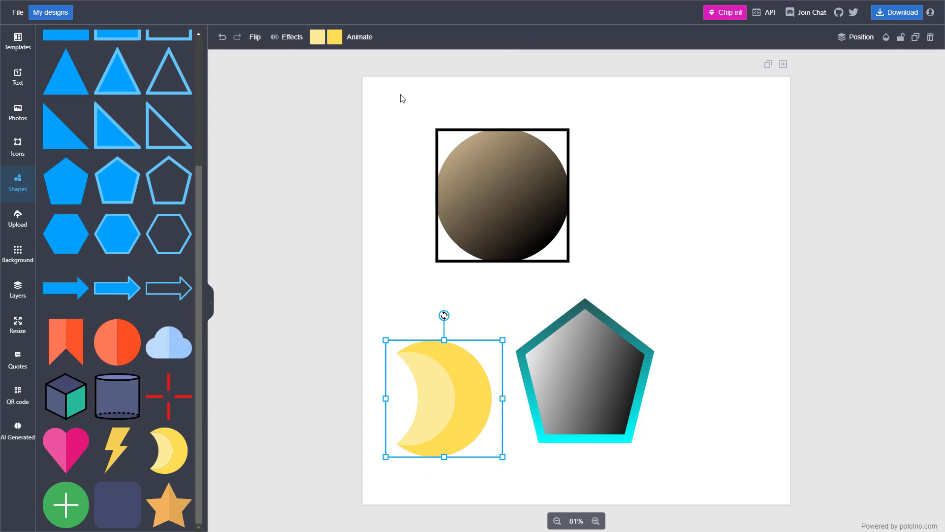
left_click(317, 37)
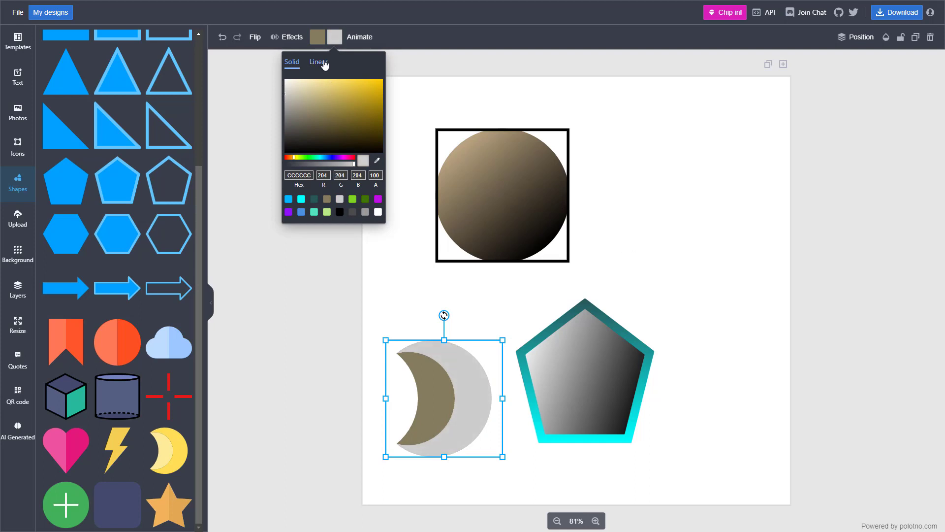
left_click(317, 62)
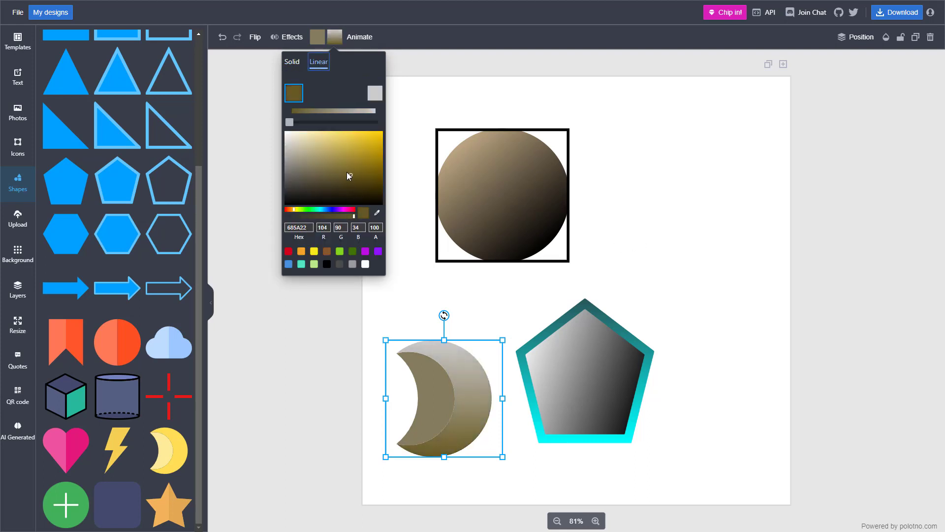
left_click(658, 266)
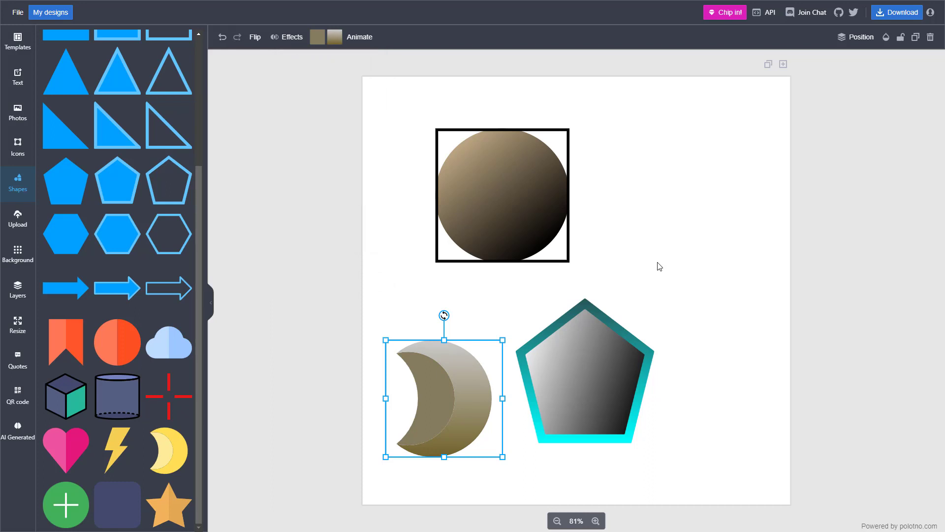
mouse_move(630, 251)
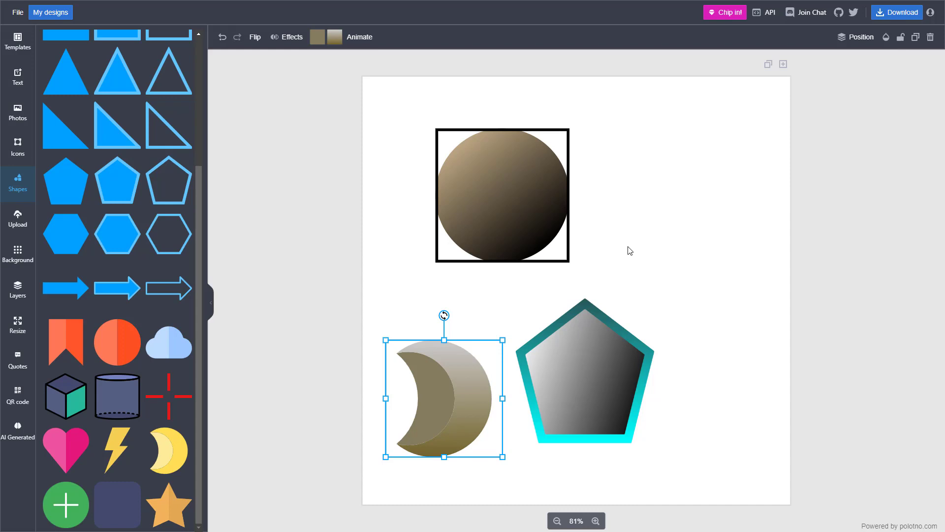
mouse_move(629, 250)
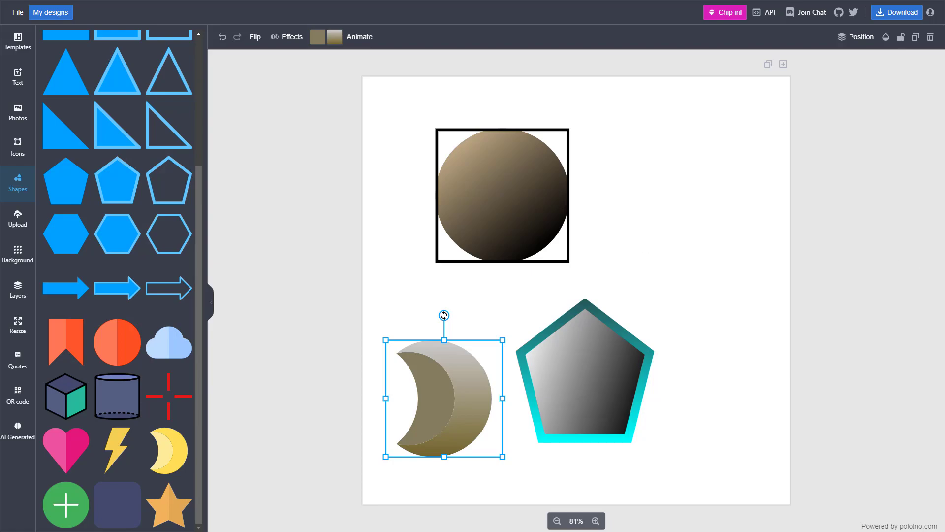